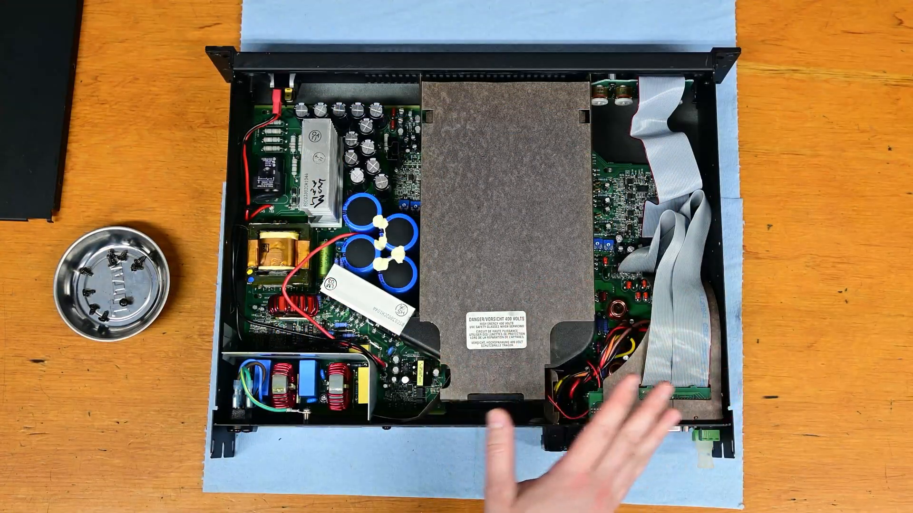
mouse_move(640, 477)
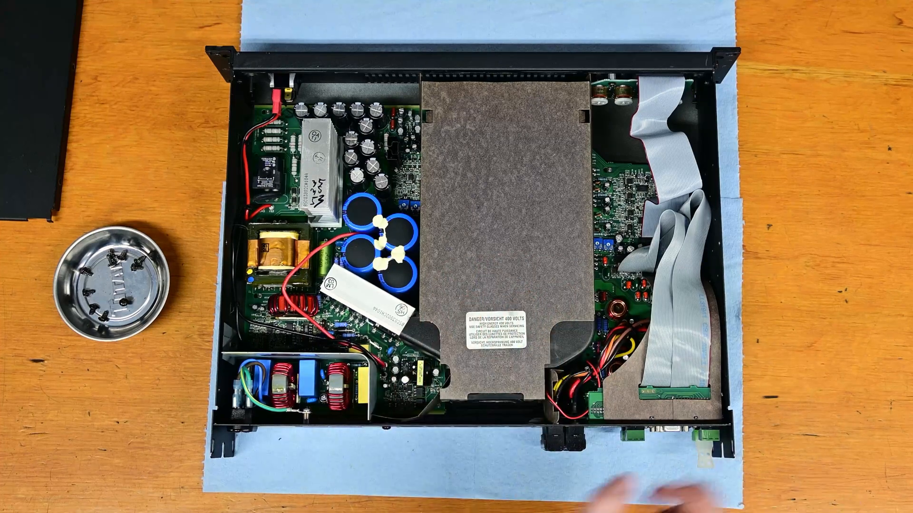